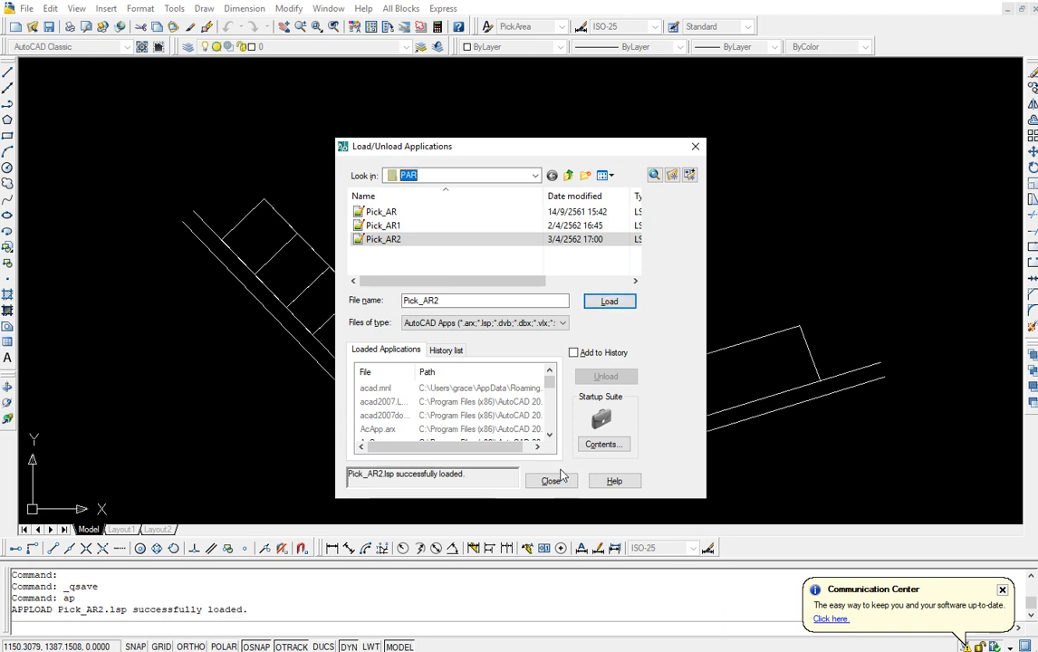
Close the APPLOAD dialog after loading Pick_AR2.lsp.
{"action": "left_click", "coordinate": [551, 481]}
{"action": "type", "text": "par"}
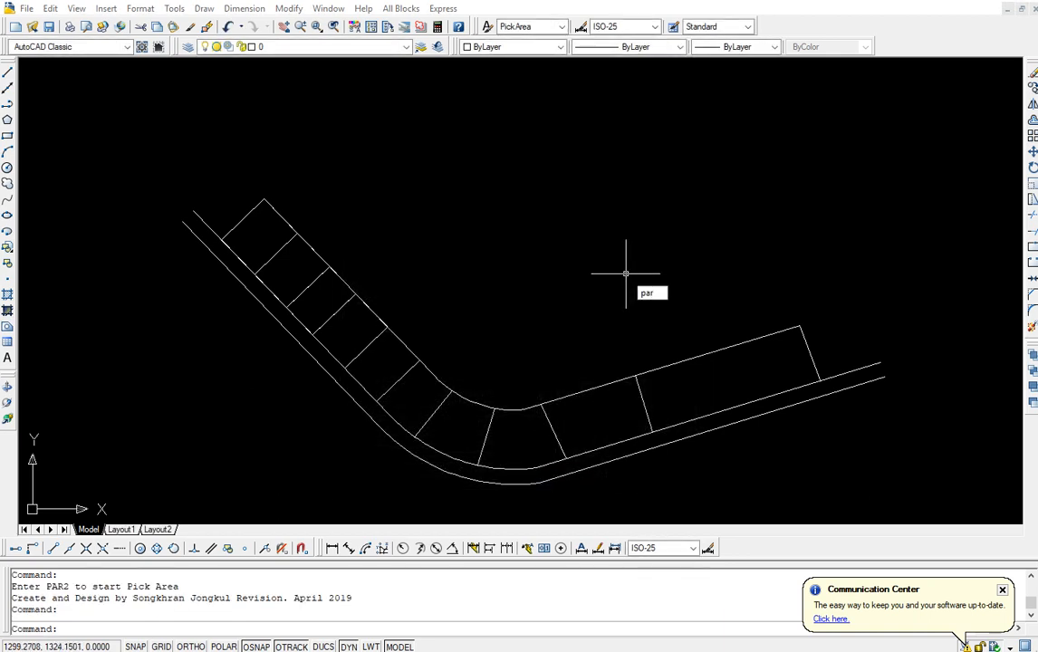
Run PAR2 with table, circled symbols and rai-ngan-wa format, labelling the first parcels A1 and A2.
{"action": "type", "text": "2"}
{"action": "key", "text": "Return"}
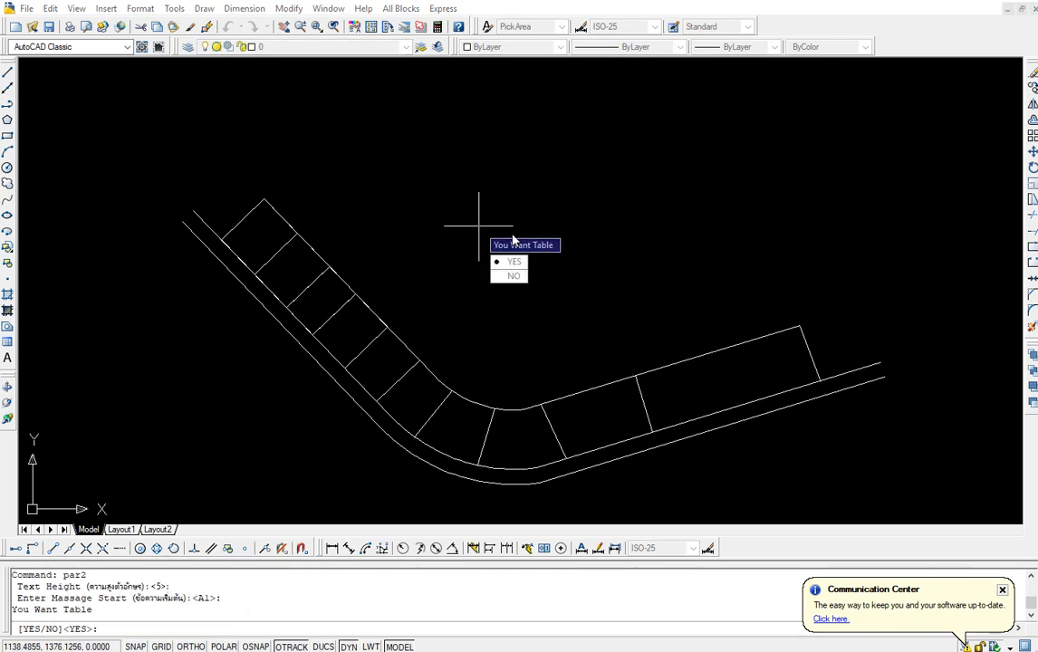
{"action": "left_click", "coordinate": [513, 261]}
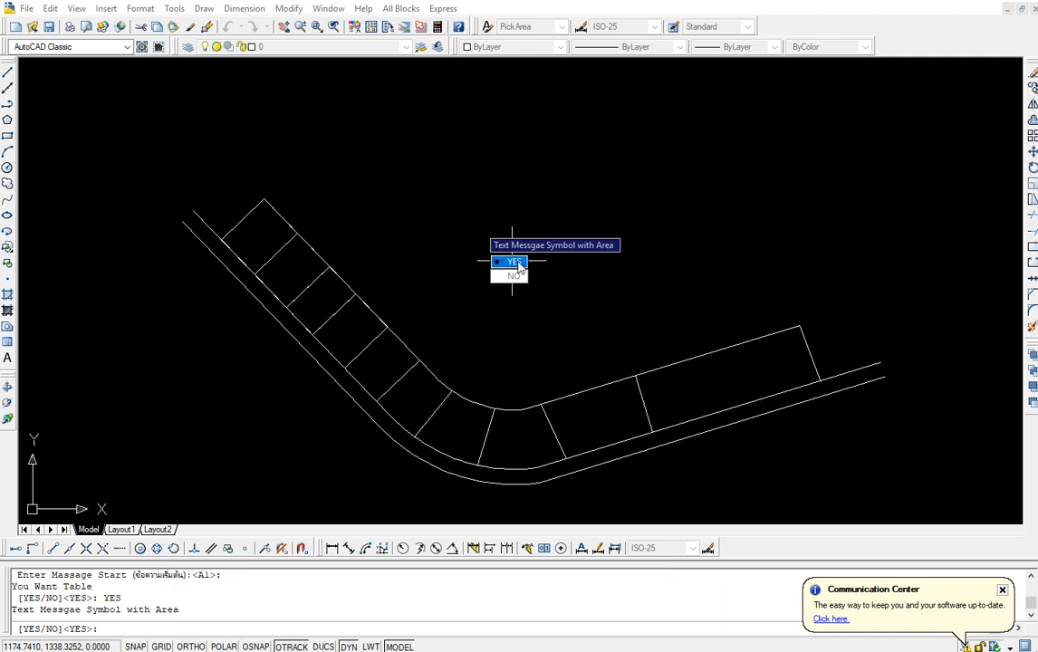
{"action": "left_click", "coordinate": [514, 261]}
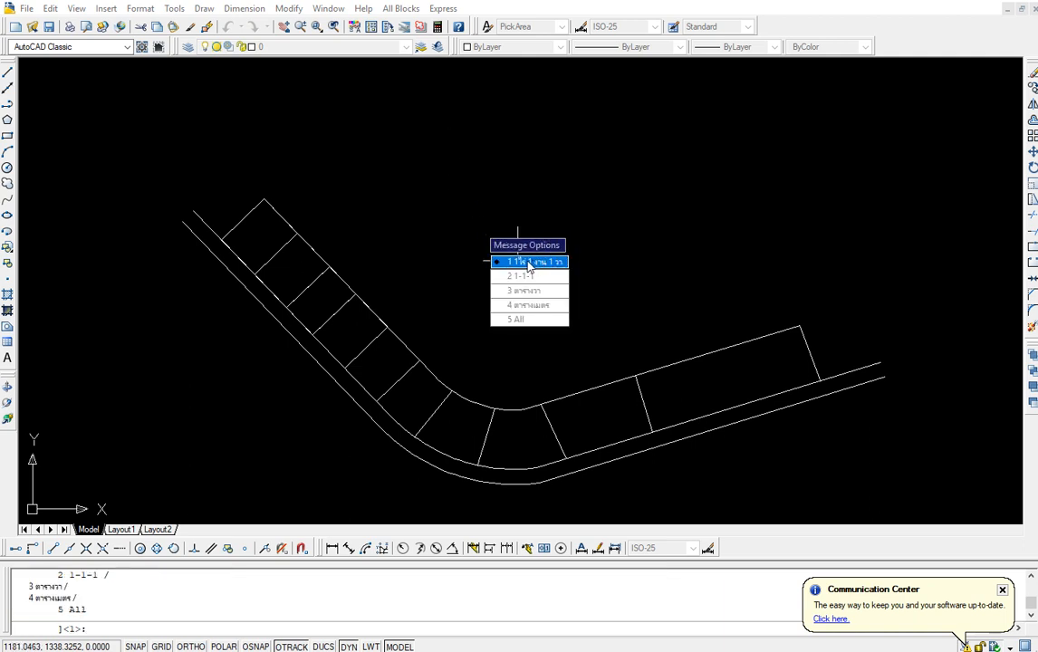
{"action": "left_click", "coordinate": [530, 261]}
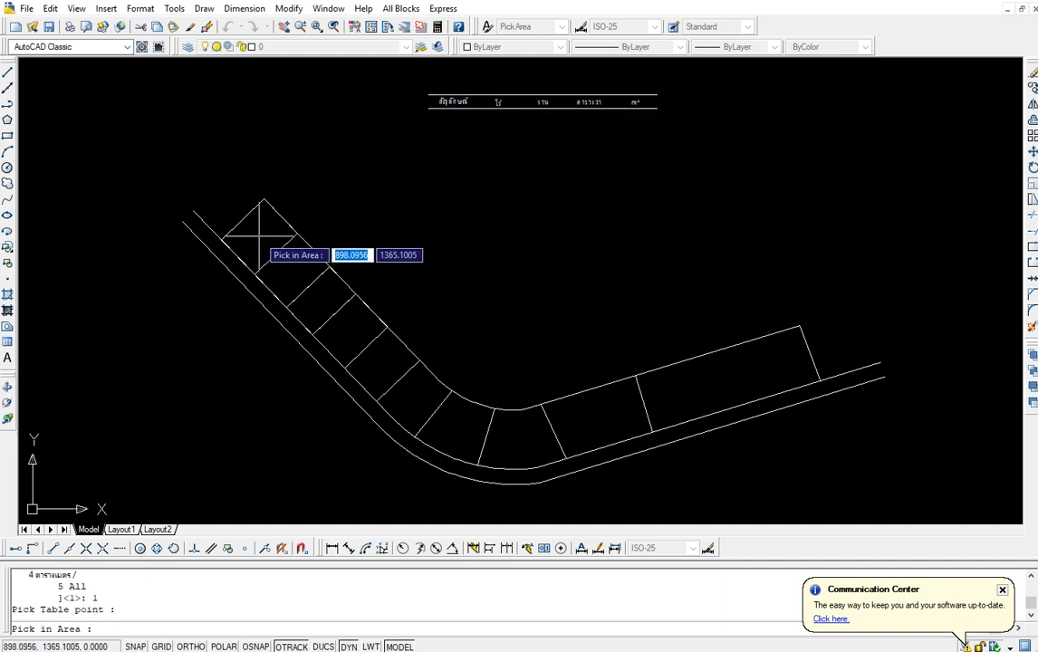
{"action": "left_click", "coordinate": [263, 238]}
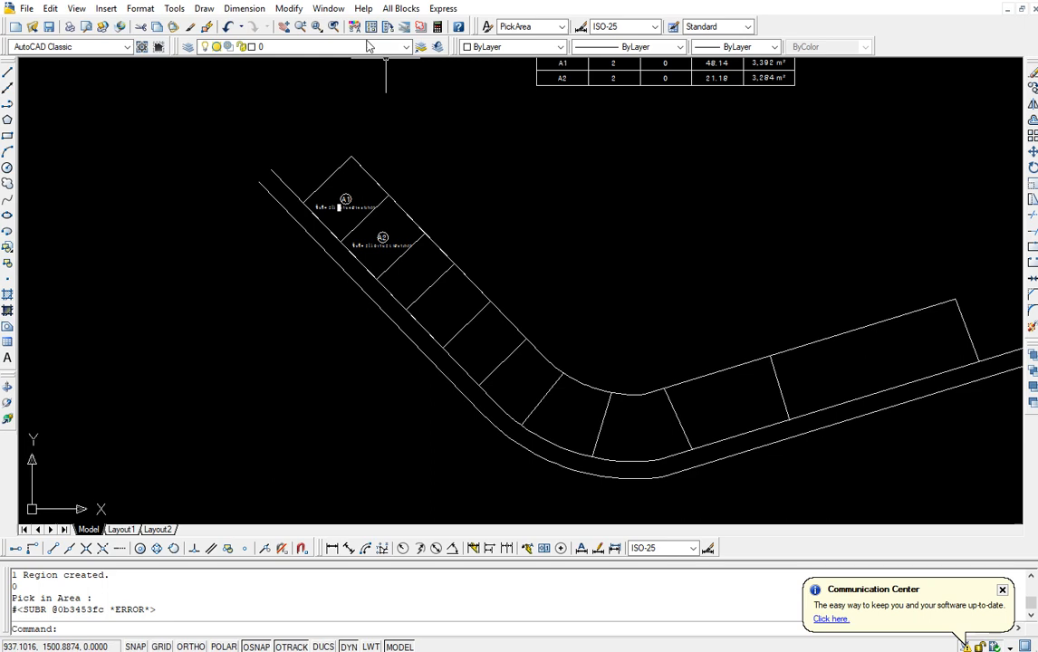
Rerun PAR2 from label B1 with circled symbols and 1-1-1 format, table below the first.
{"action": "right_click", "coordinate": [450, 254]}
{"action": "type", "text": "PAR2"}
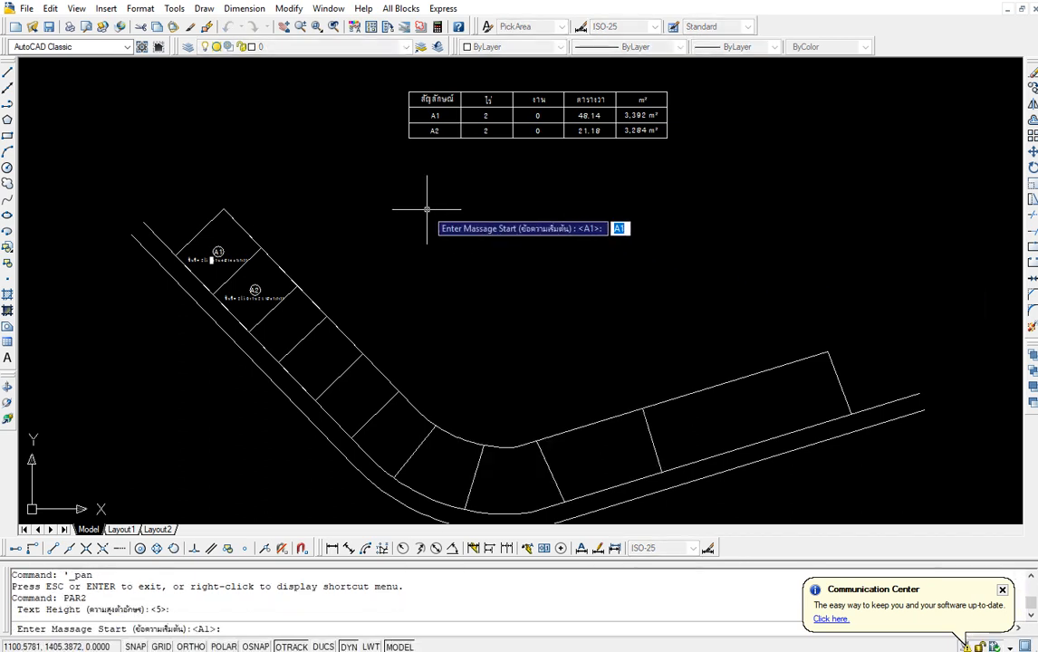
{"action": "type", "text": "b1"}
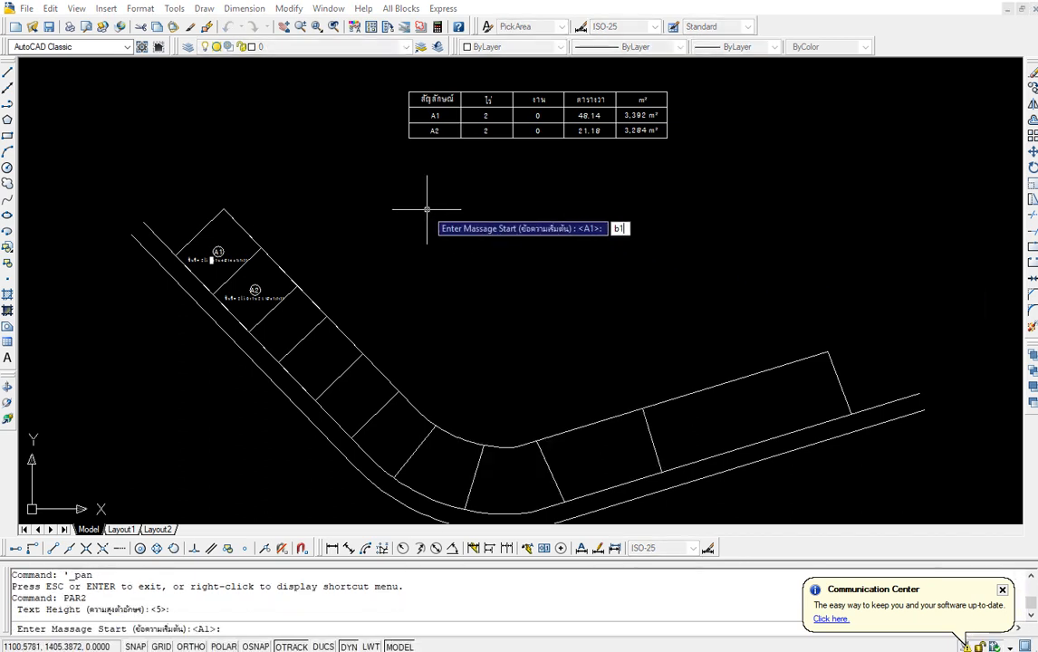
{"action": "key", "text": "Return"}
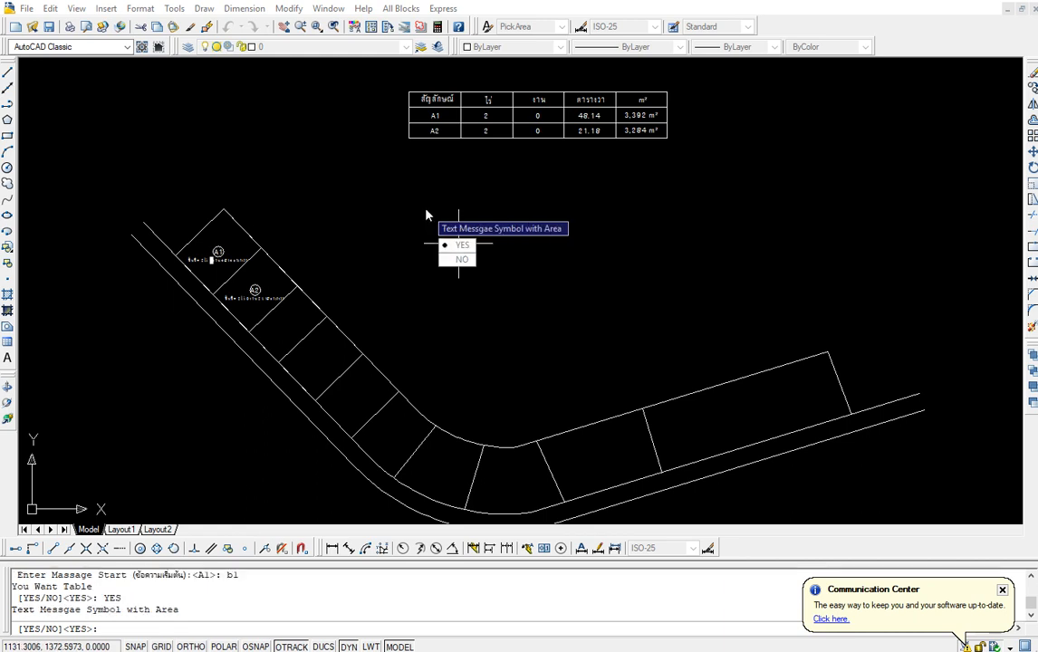
{"action": "left_click", "coordinate": [462, 245]}
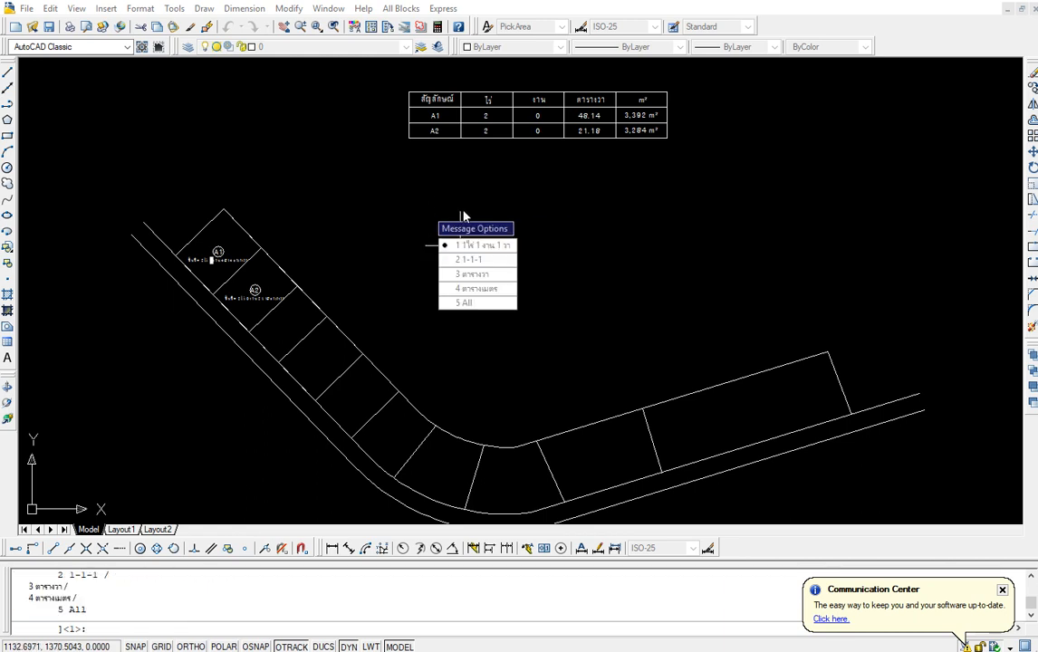
{"action": "left_click", "coordinate": [468, 259]}
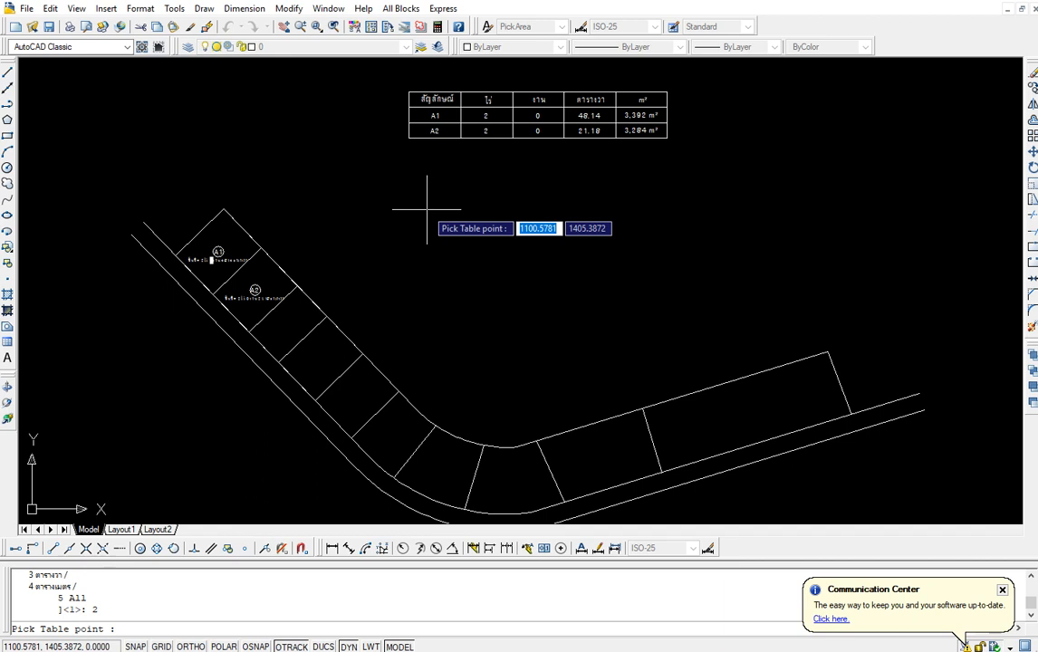
{"action": "mouse_move", "coordinate": [407, 160]}
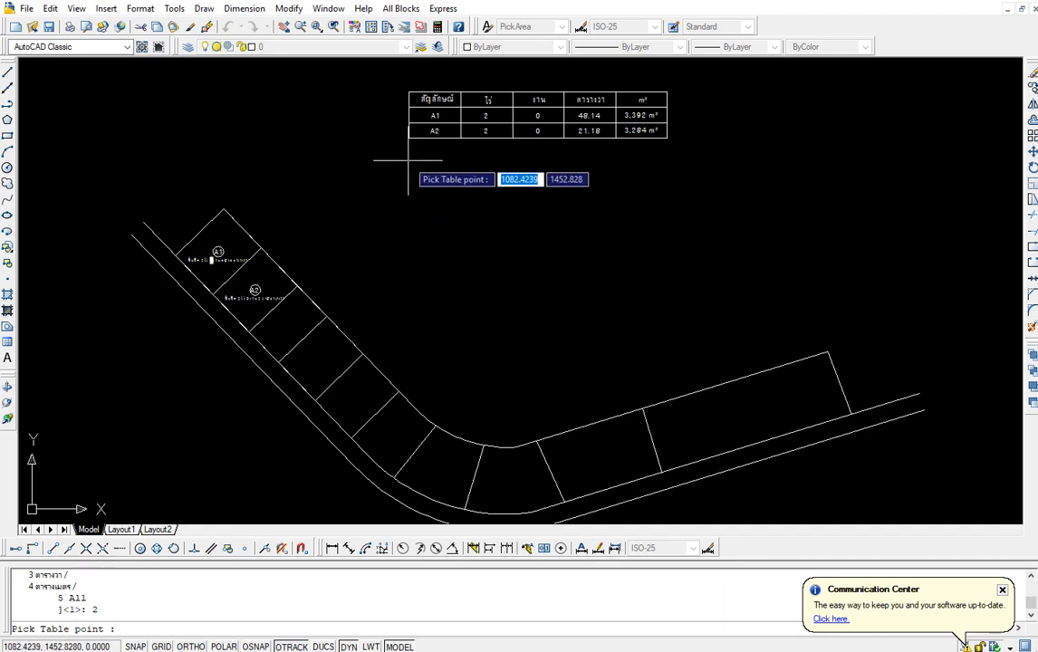
{"action": "left_click", "coordinate": [407, 159]}
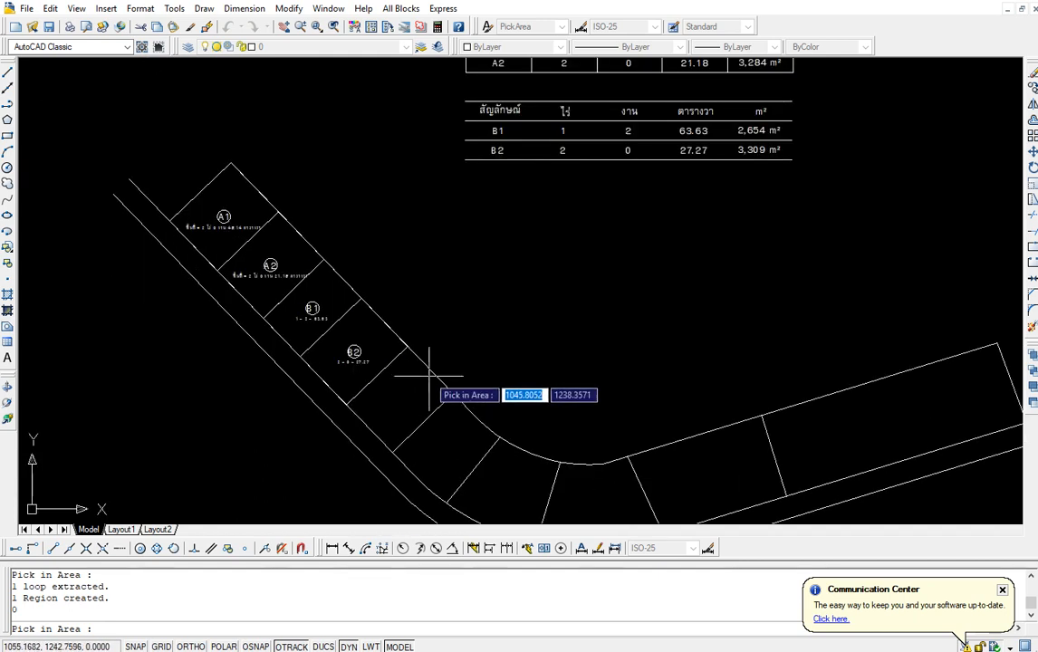
{"action": "mouse_move", "coordinate": [439, 374]}
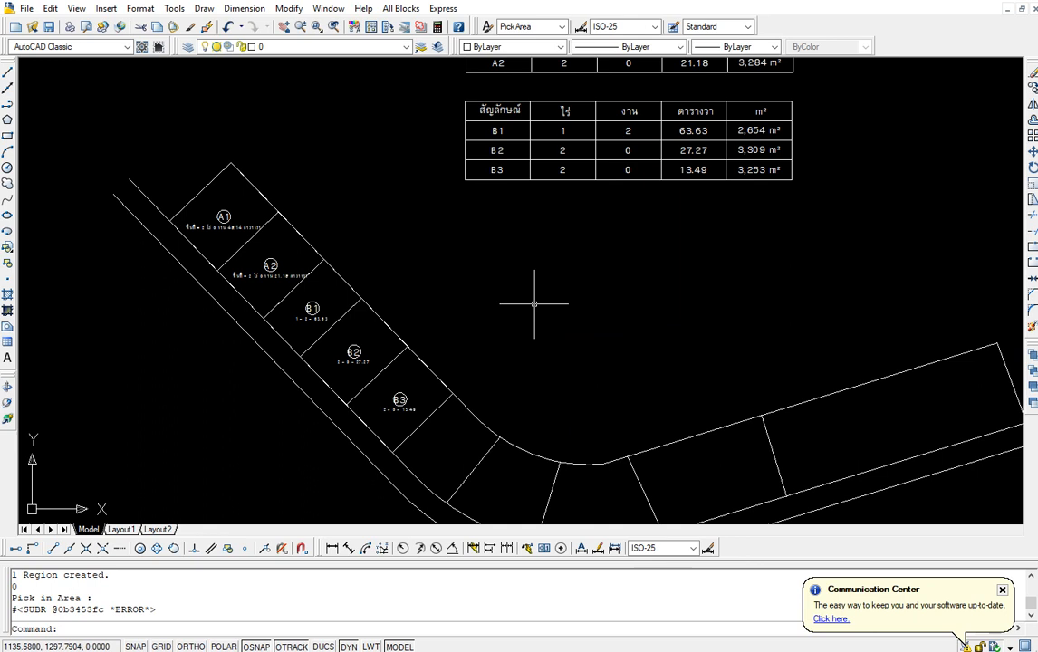
{"action": "mouse_move", "coordinate": [563, 287]}
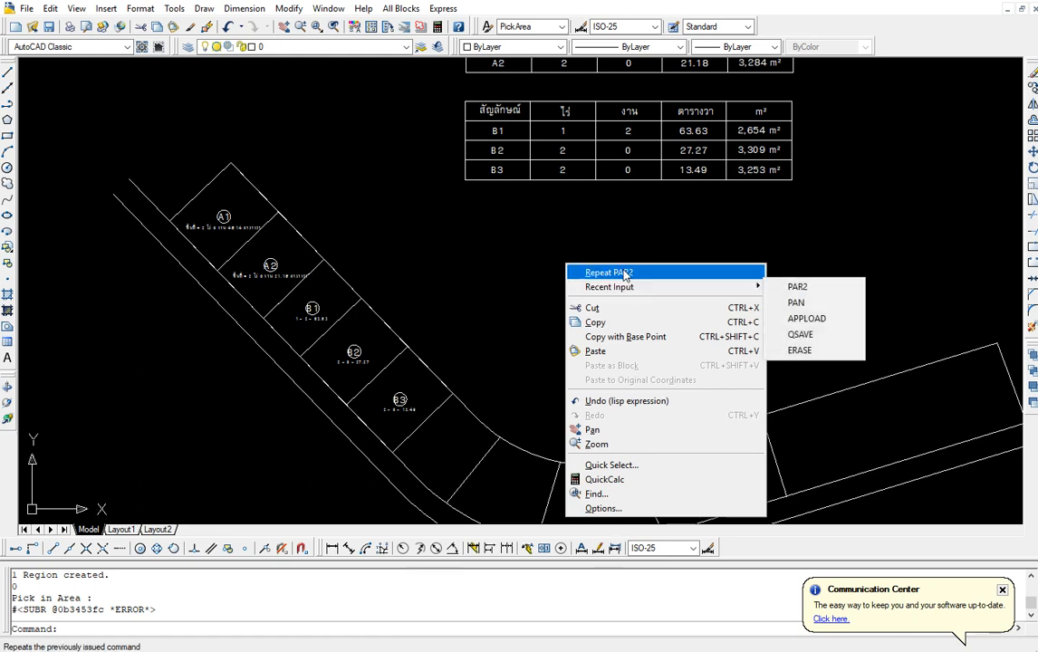
{"action": "left_click", "coordinate": [608, 271]}
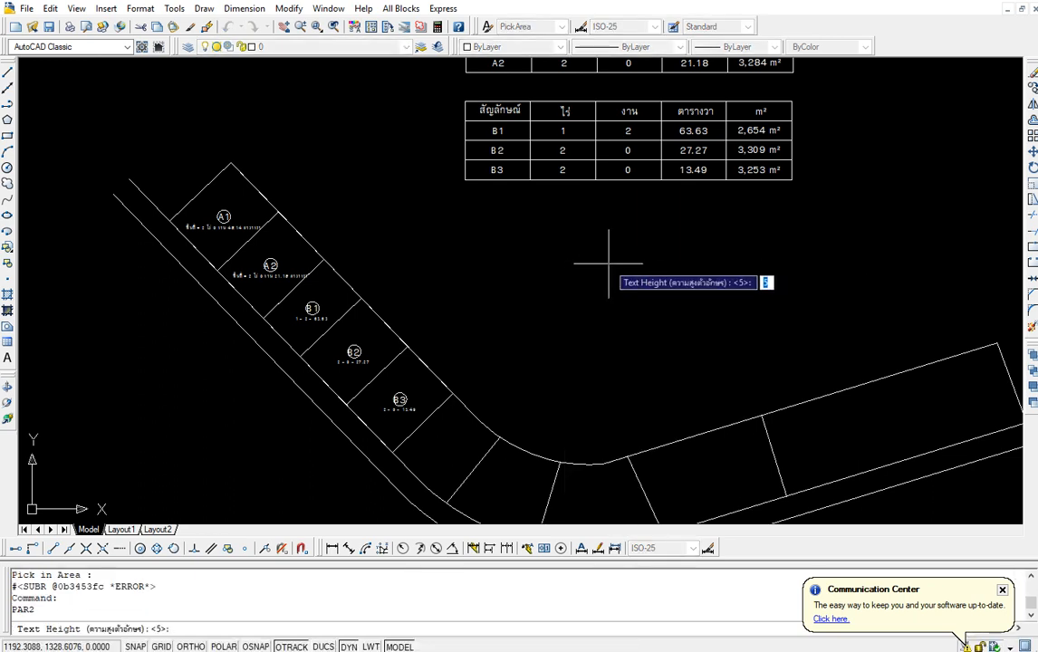
{"action": "key", "text": "Return"}
{"action": "type", "text": "c1"}
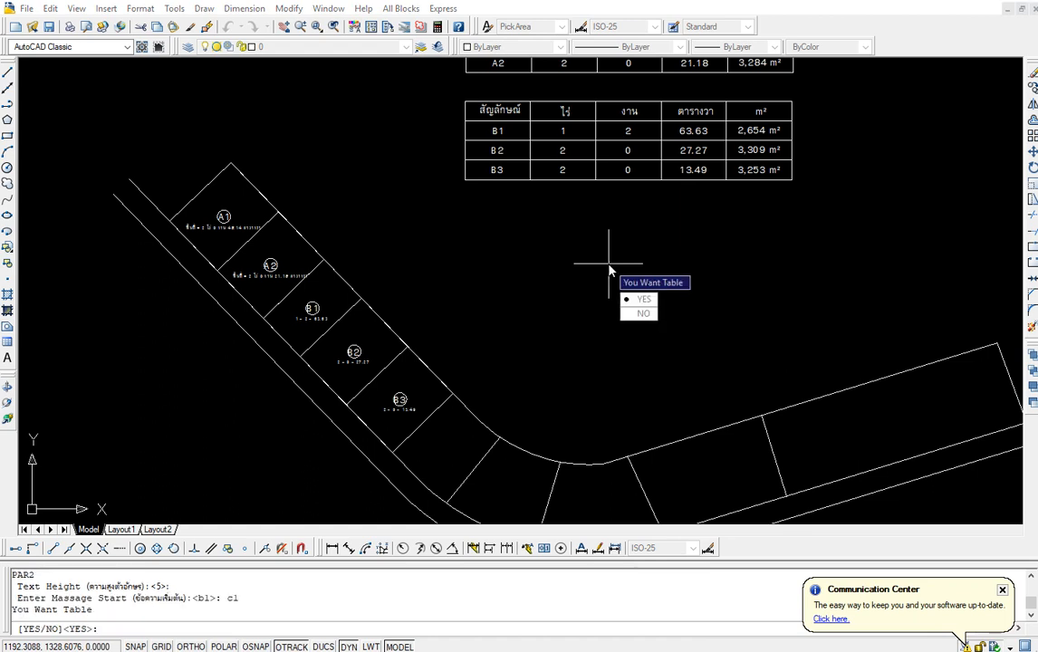
{"action": "left_click", "coordinate": [643, 299]}
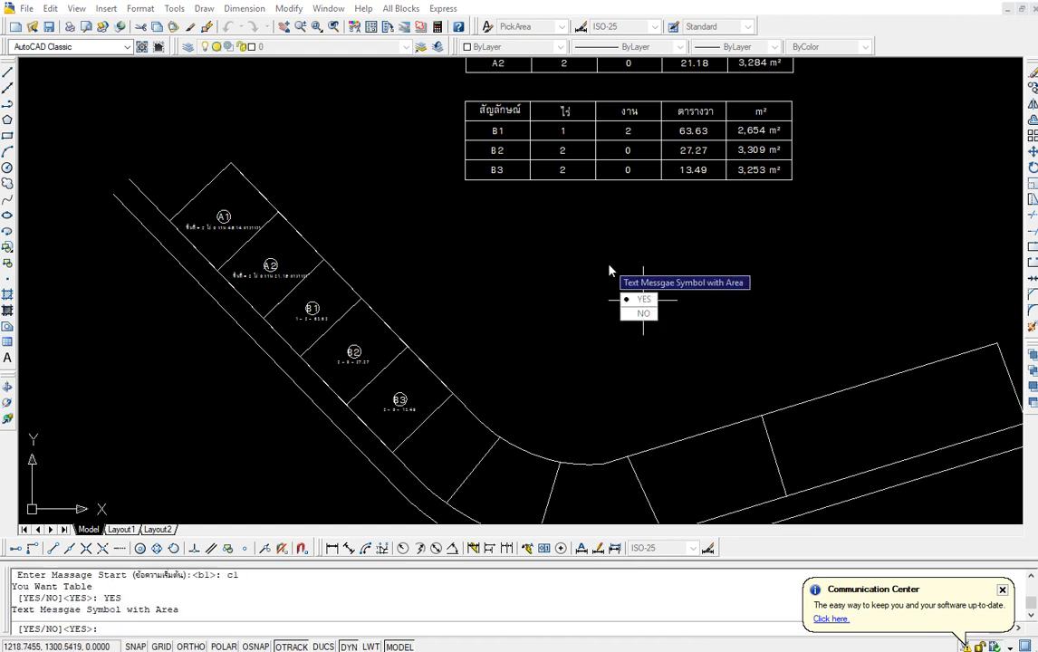
{"action": "left_click", "coordinate": [643, 299]}
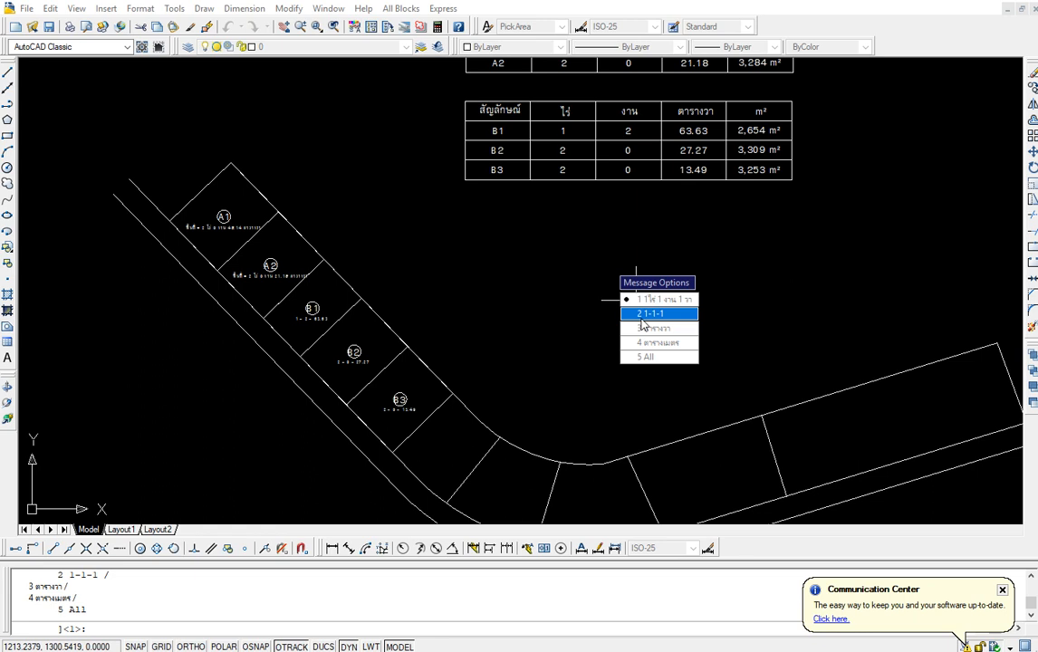
{"action": "left_click", "coordinate": [658, 313]}
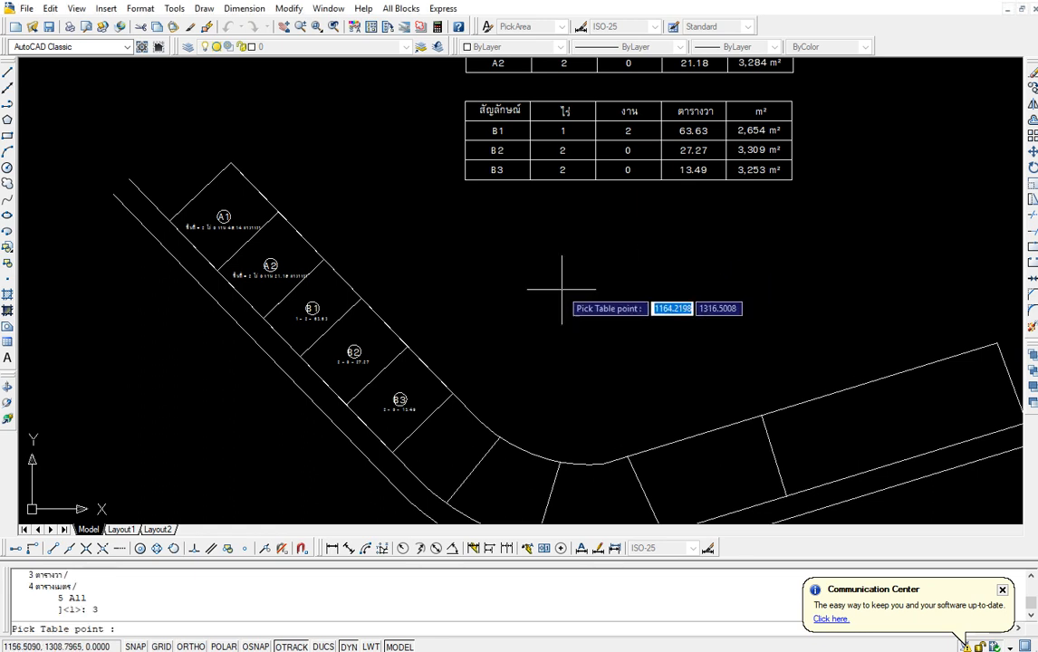
{"action": "left_click", "coordinate": [562, 285]}
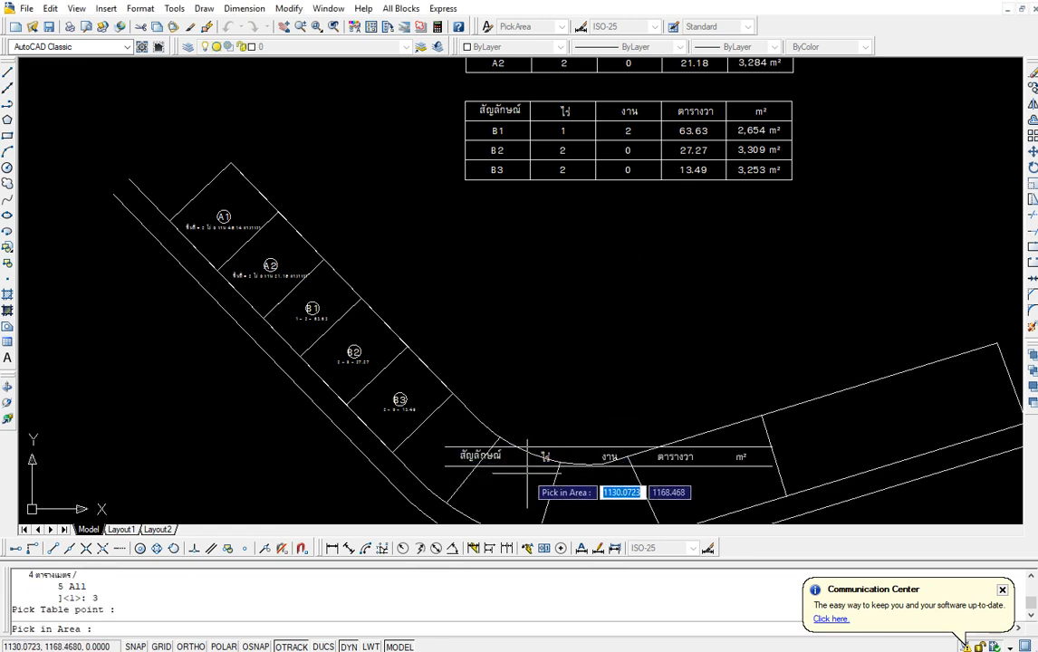
{"action": "mouse_move", "coordinate": [496, 224]}
{"action": "type", "text": "p"}
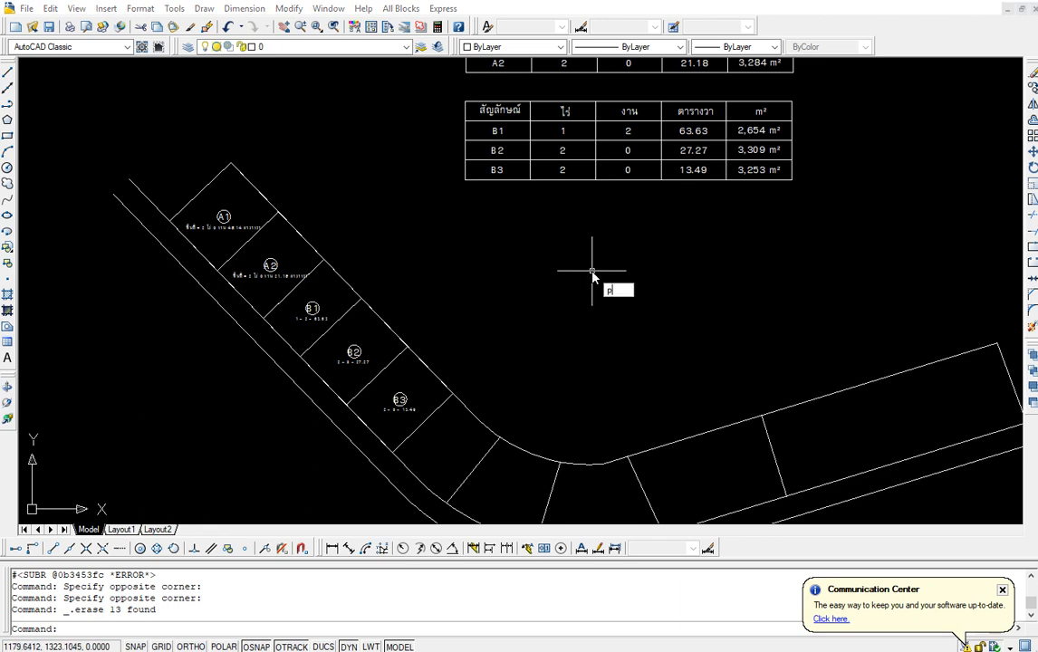
Rerun PAR2 with table and circled symbols, place the C table, and label parcels C1–C3.
{"action": "key", "text": "Return"}
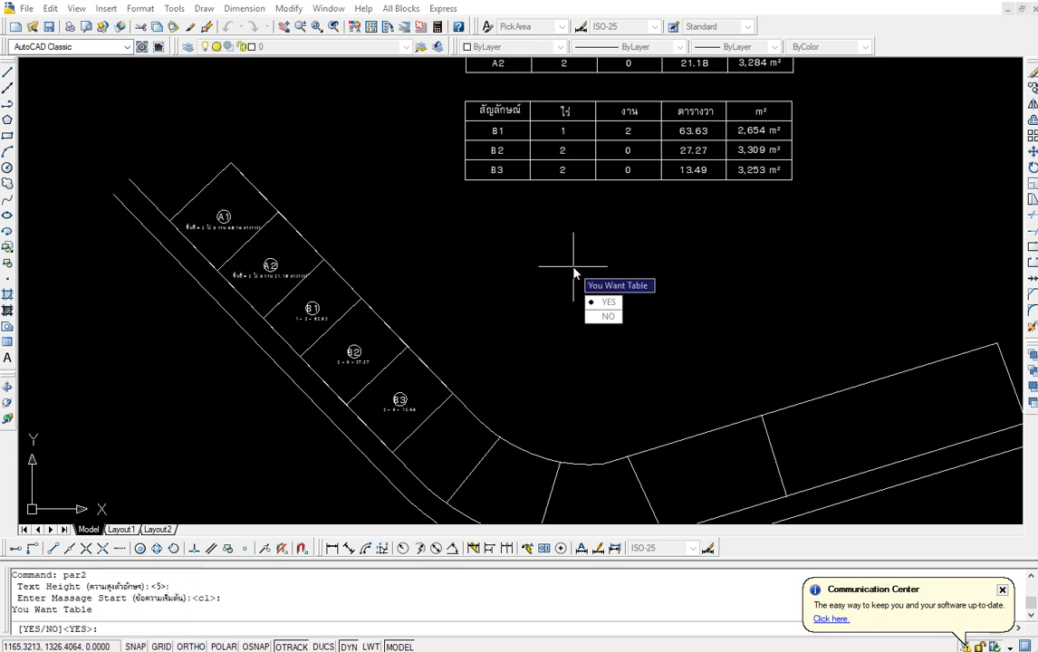
{"action": "left_click", "coordinate": [609, 301]}
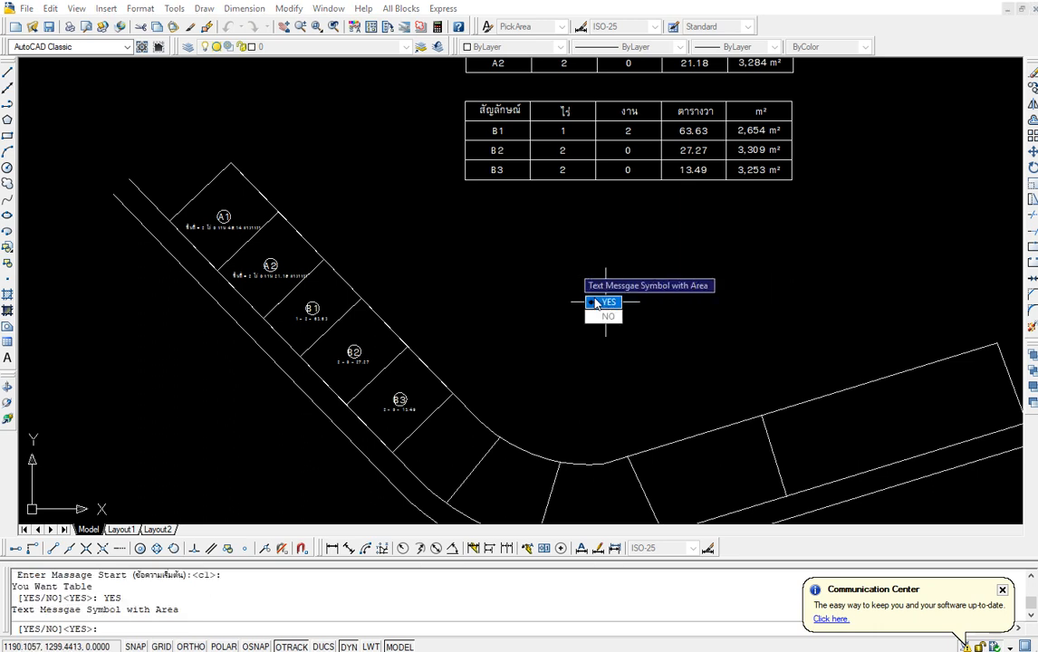
{"action": "left_click", "coordinate": [603, 302]}
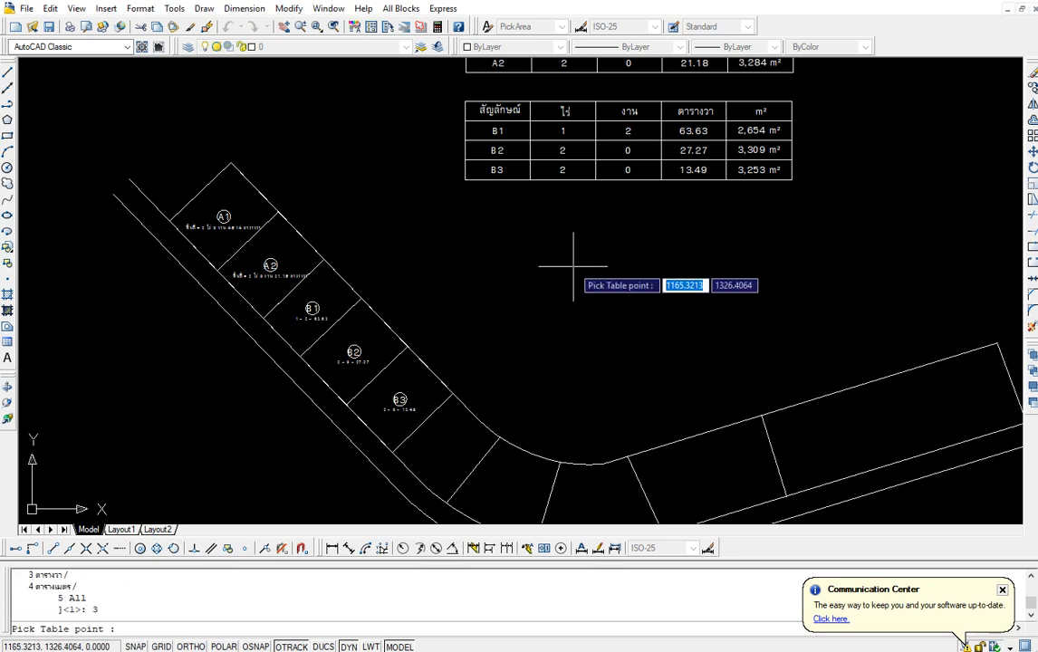
{"action": "left_click", "coordinate": [572, 267]}
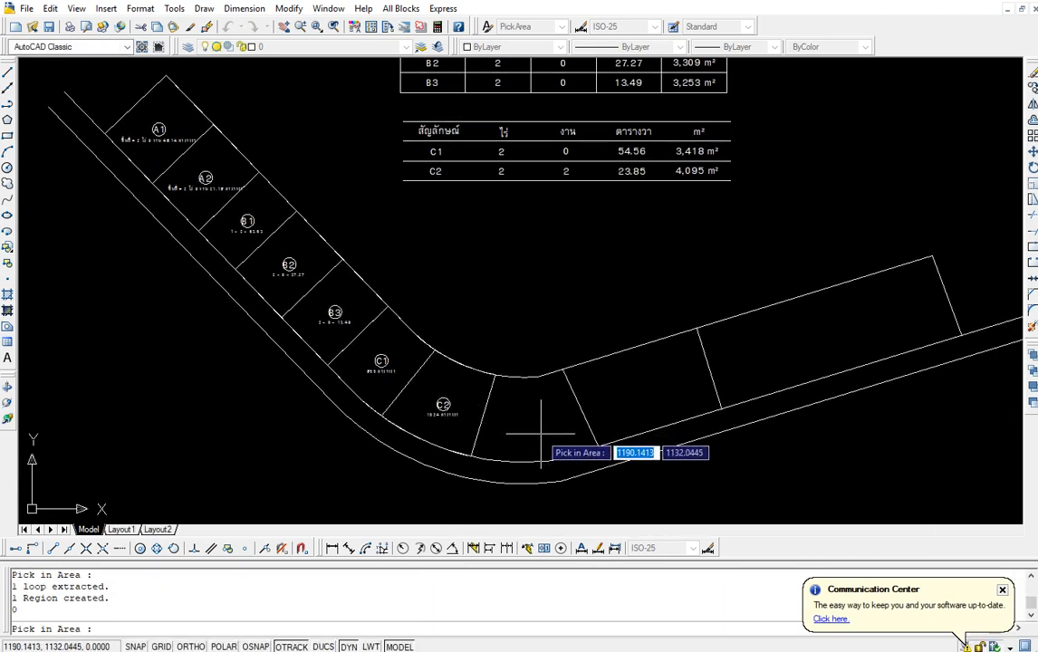
{"action": "left_click", "coordinate": [549, 430]}
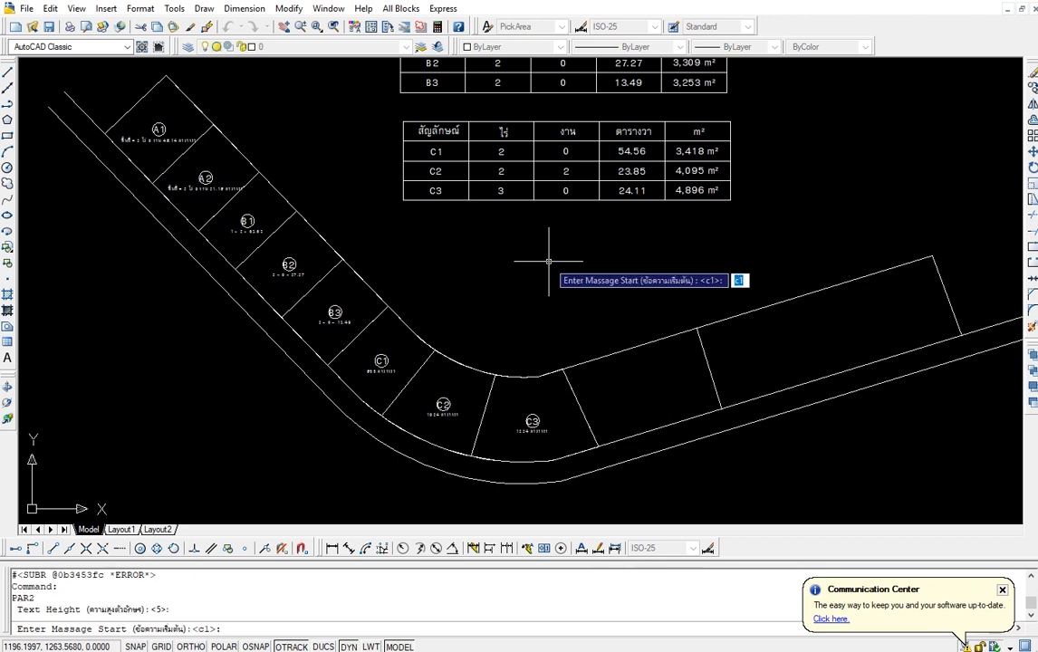
Start labelling from D1 with a table, circled symbol and square-metre area format.
{"action": "type", "text": "d1"}
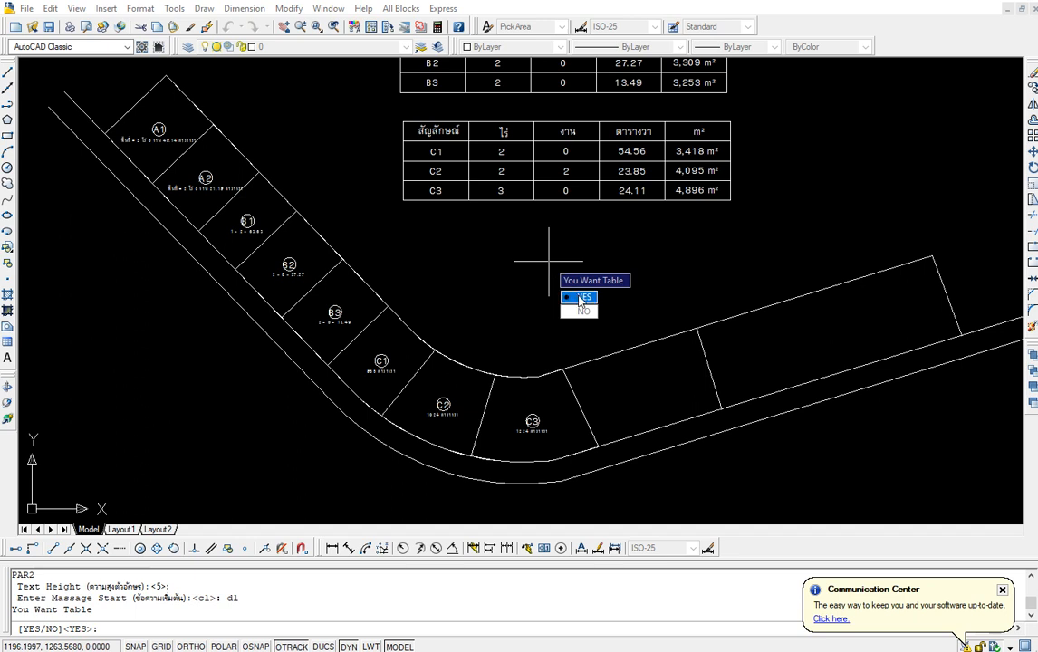
{"action": "left_click", "coordinate": [584, 298]}
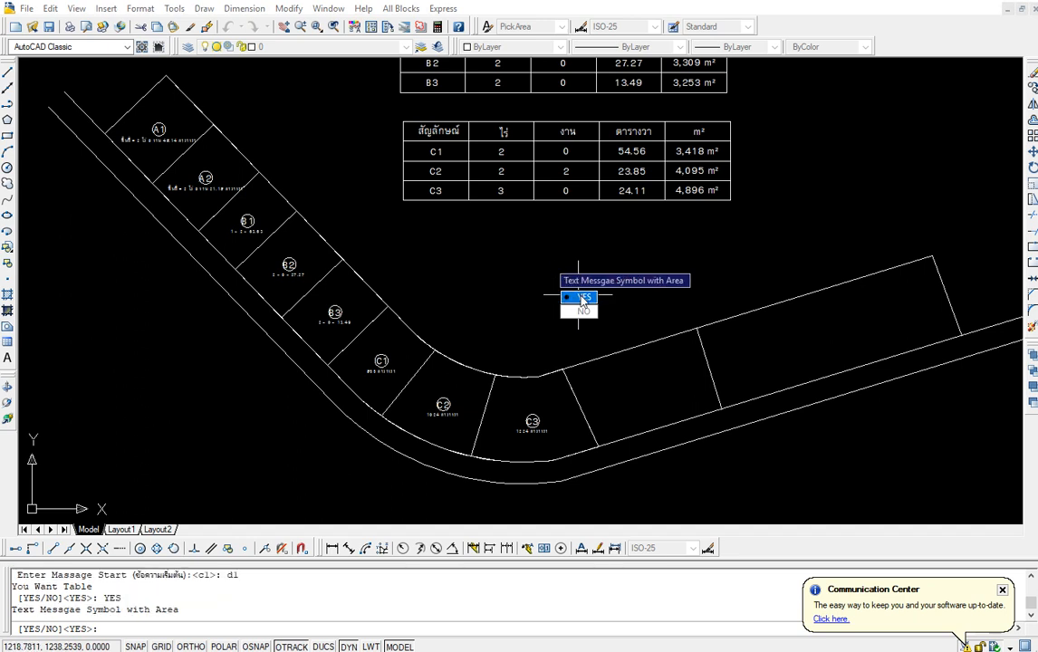
{"action": "left_click", "coordinate": [583, 297]}
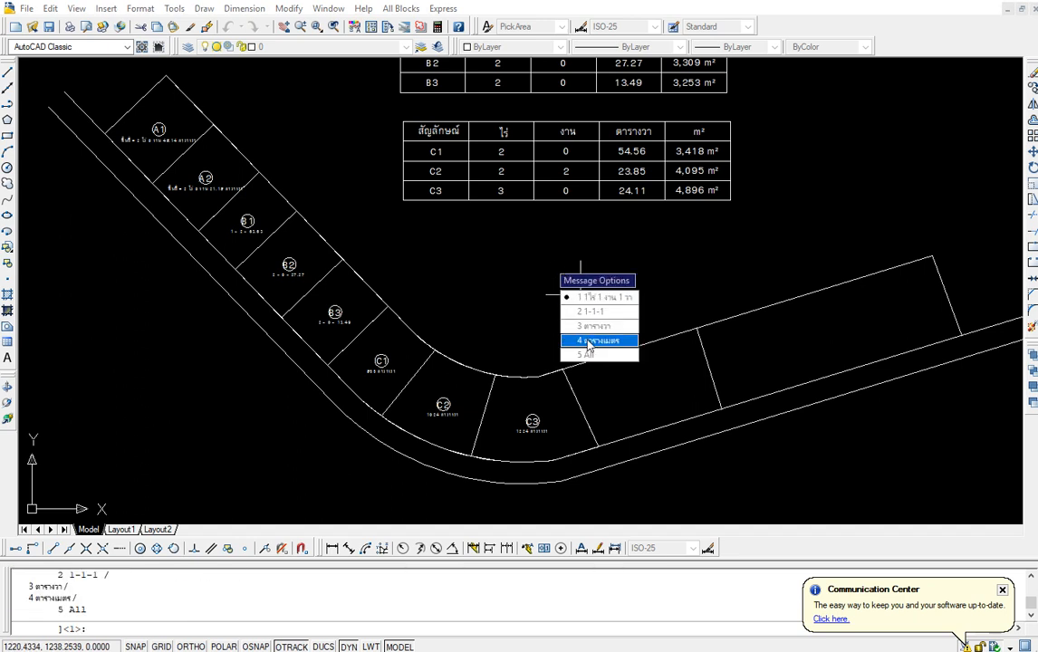
{"action": "left_click", "coordinate": [597, 339]}
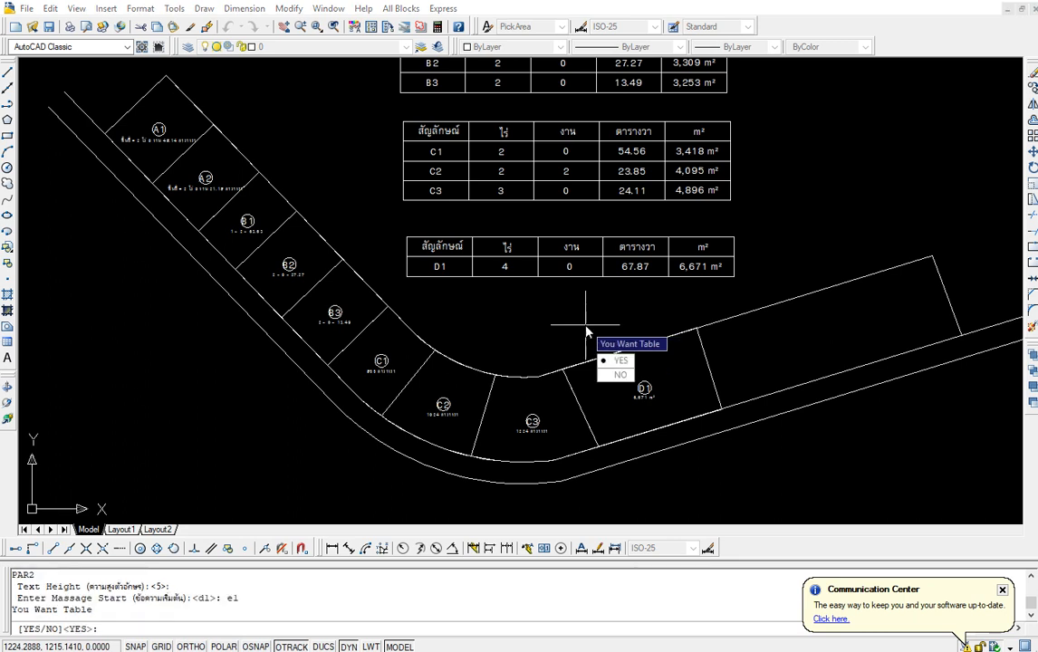
{"action": "mouse_move", "coordinate": [619, 375]}
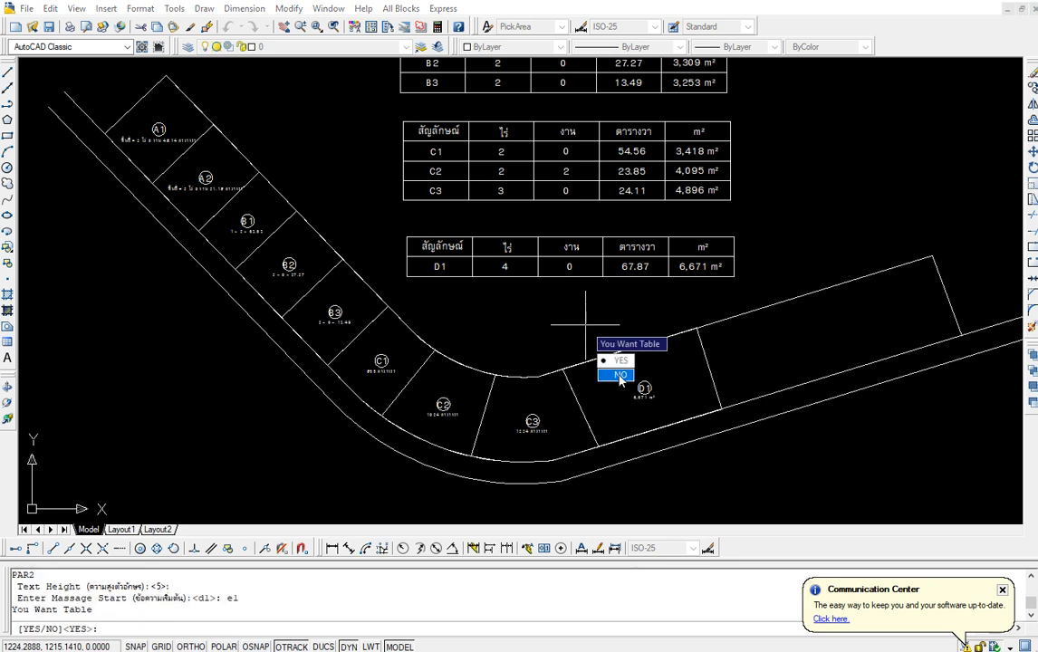
Label the rightmost parcel E1 with area in all units, no table.
{"action": "left_click", "coordinate": [619, 375]}
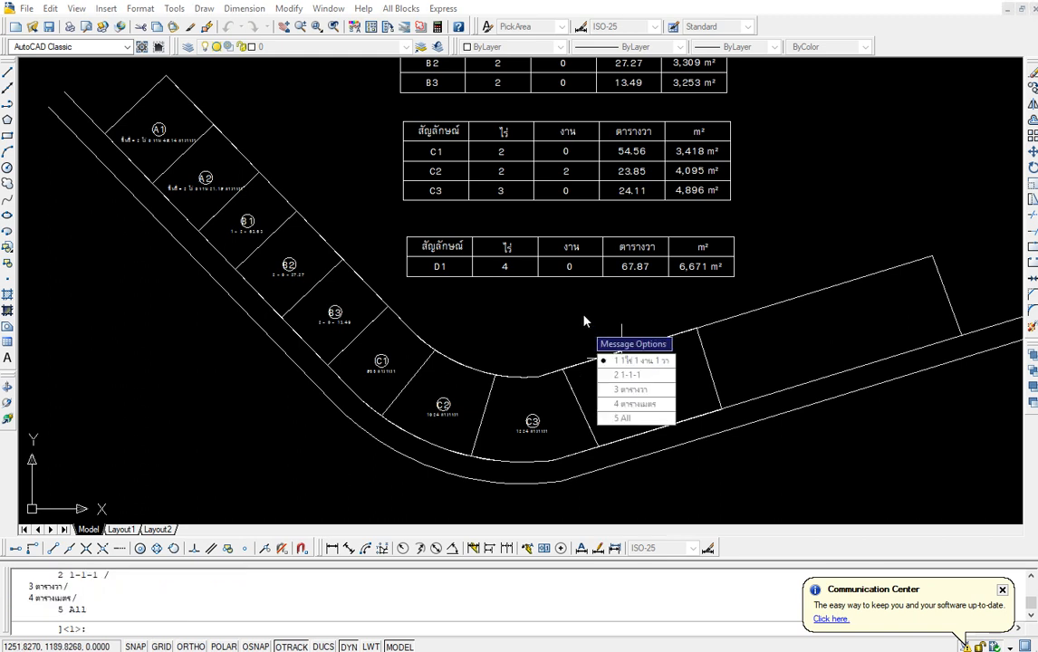
{"action": "mouse_move", "coordinate": [620, 418]}
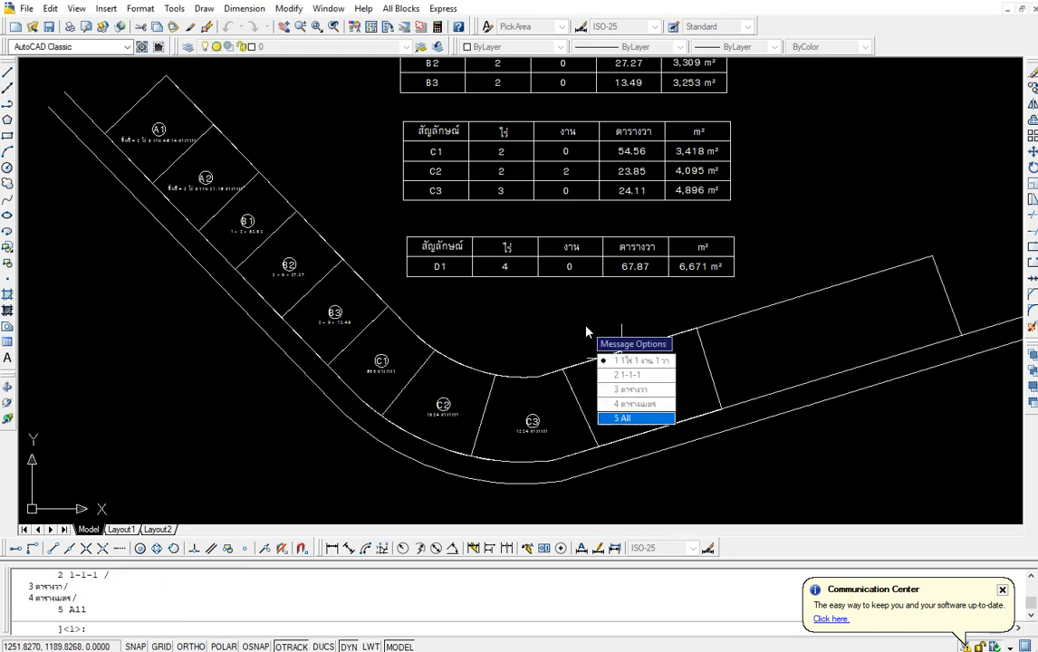
{"action": "left_click", "coordinate": [635, 417]}
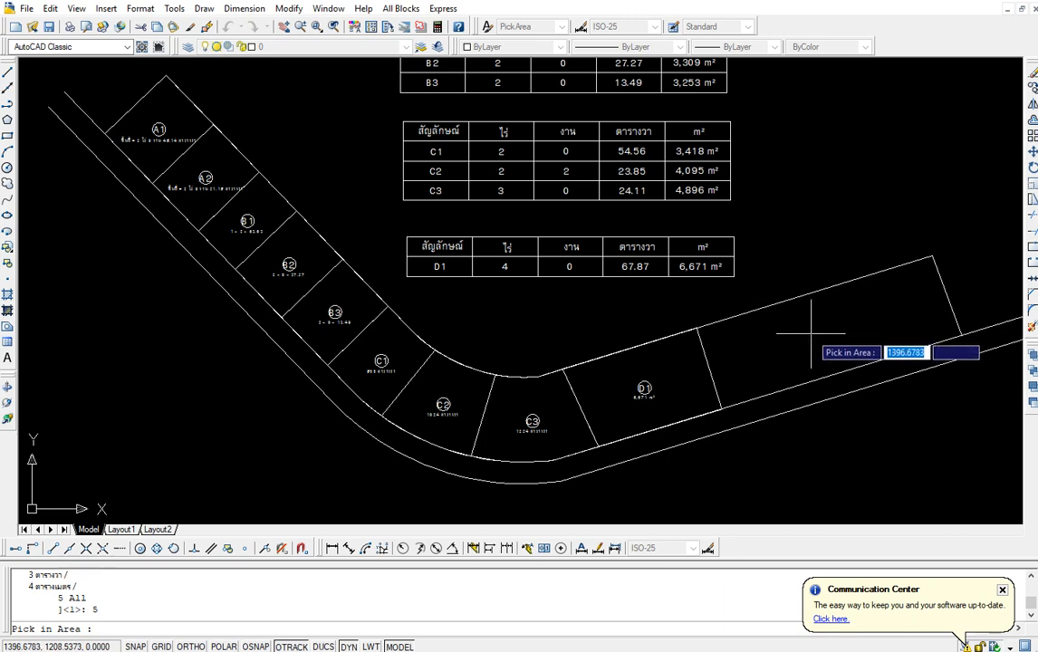
{"action": "left_click", "coordinate": [791, 339]}
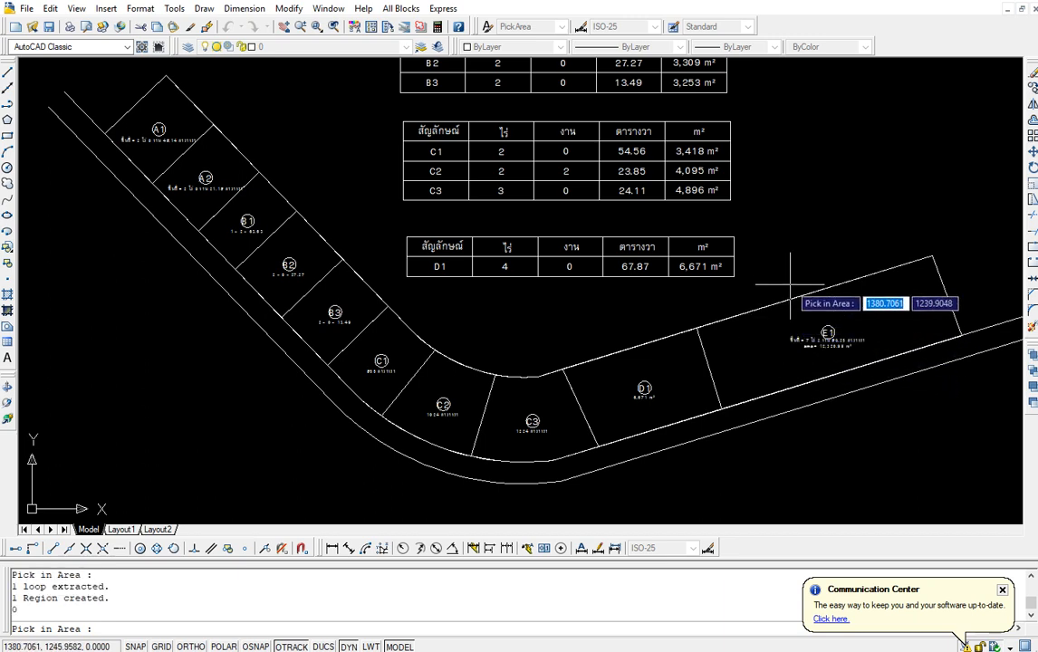